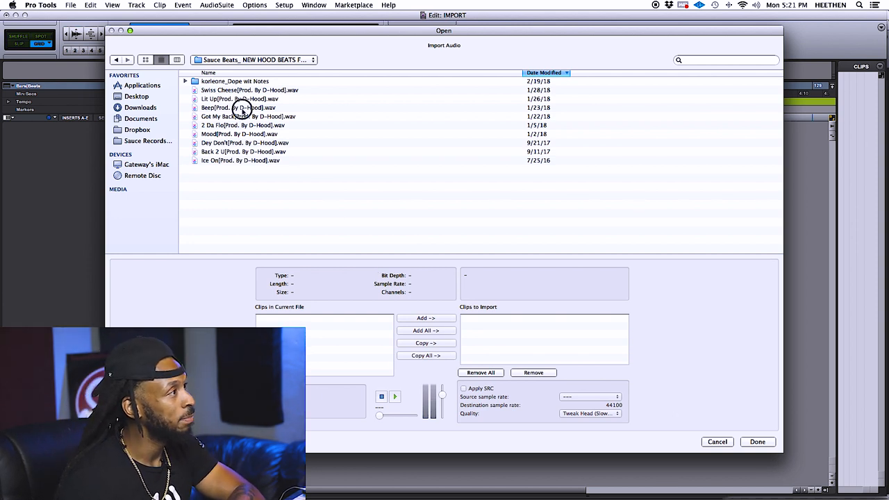
# Preview a beat WAV's details from the Sauce Beats folder in the Import Audio dialog
pyautogui.click(238, 107)
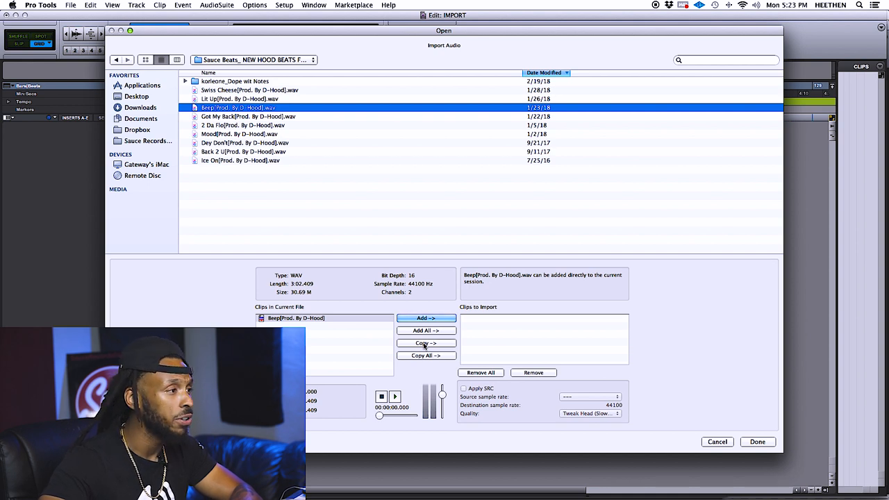
pyautogui.moveTo(347, 54)
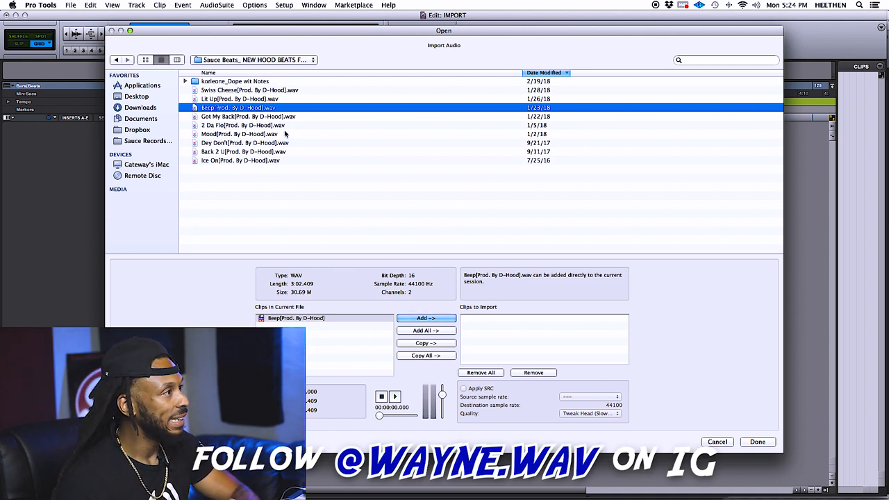
pyautogui.click(239, 134)
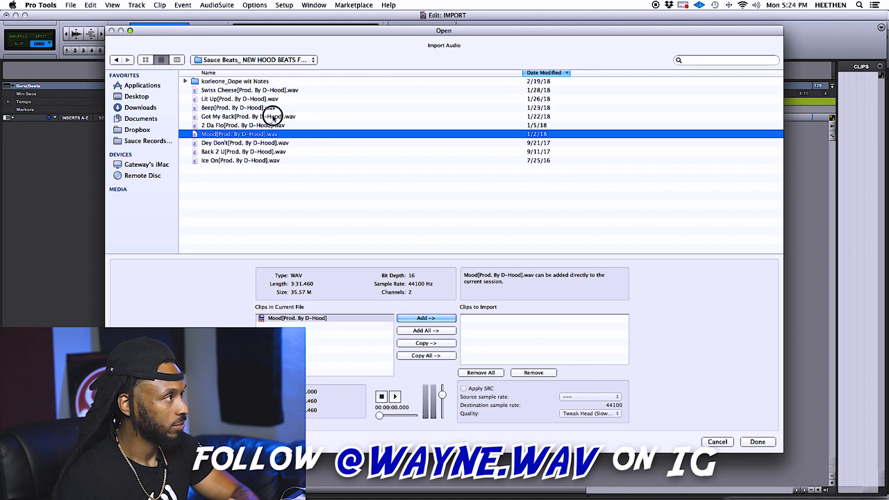
pyautogui.click(248, 117)
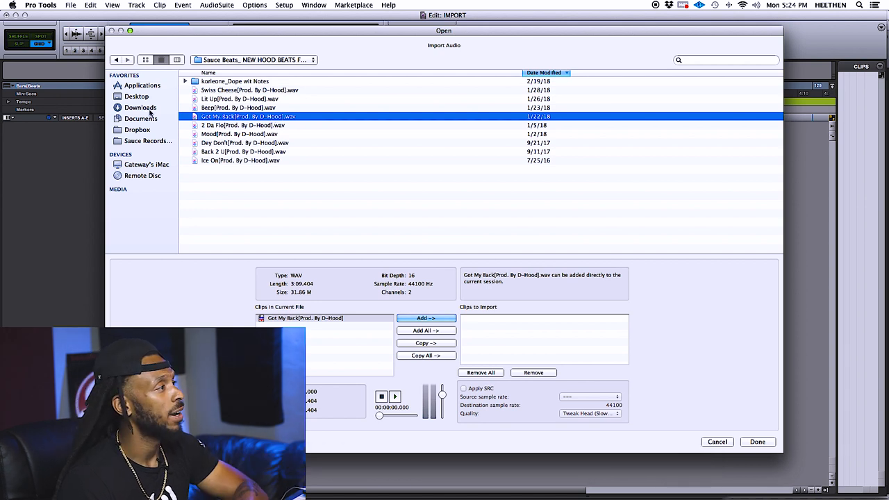
pyautogui.click(141, 109)
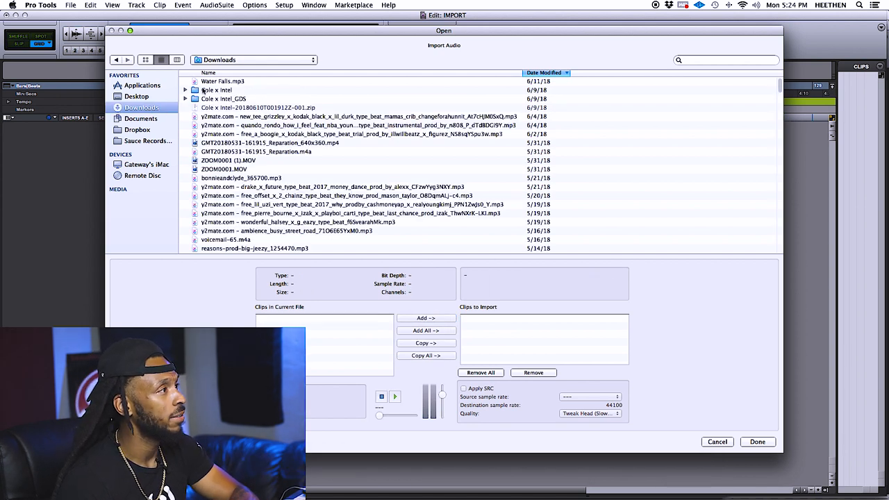
pyautogui.click(223, 81)
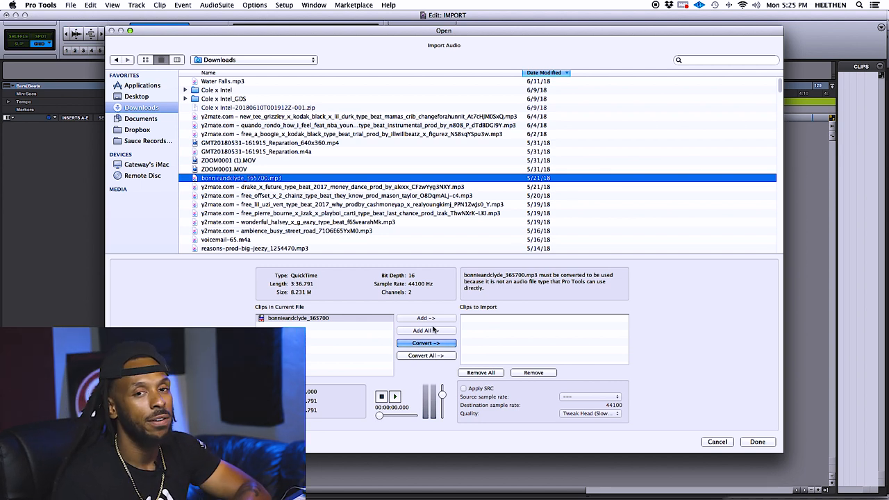
pyautogui.moveTo(350, 257)
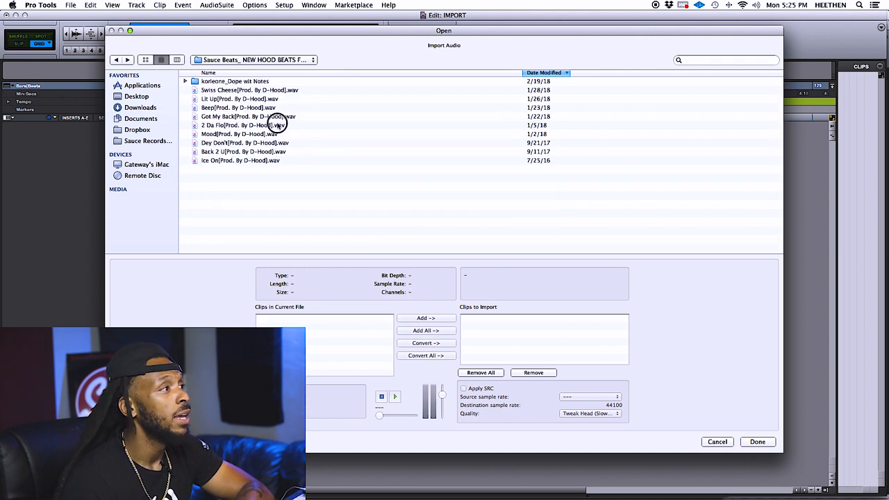
# Queue Mood.wav under Clips to Import, marked Copy into the session
pyautogui.click(243, 125)
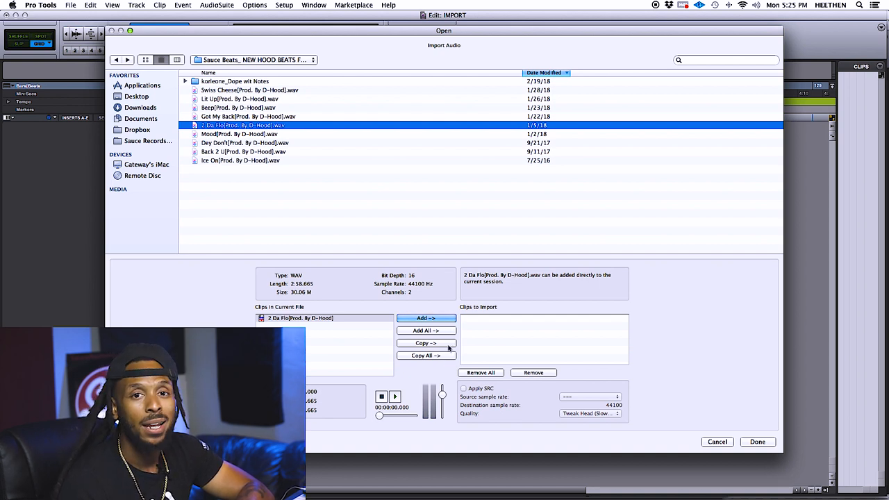
pyautogui.click(236, 133)
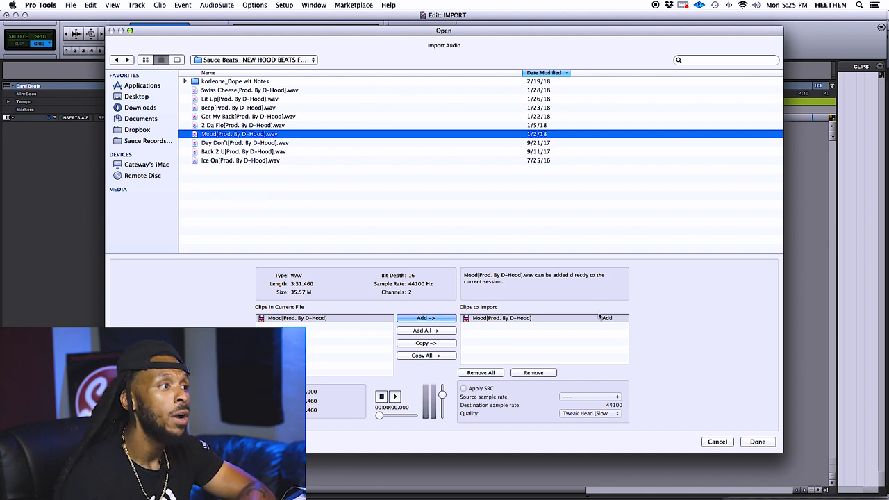
pyautogui.moveTo(615, 325)
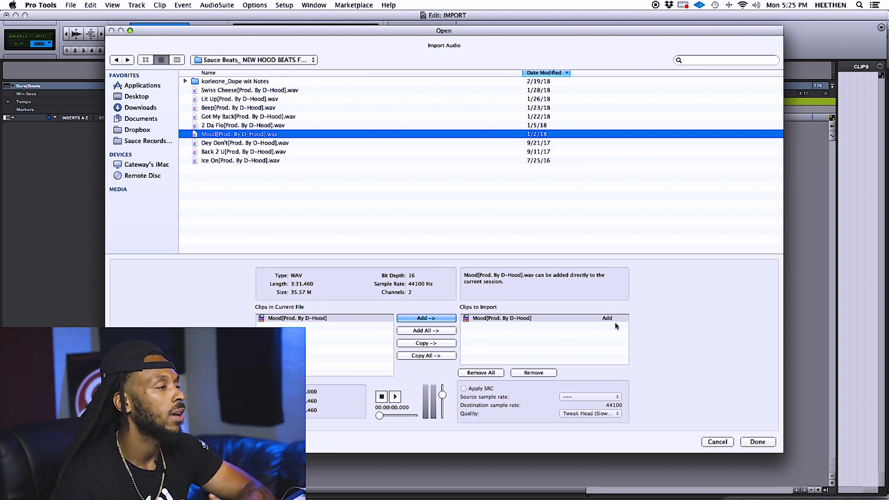
pyautogui.click(533, 372)
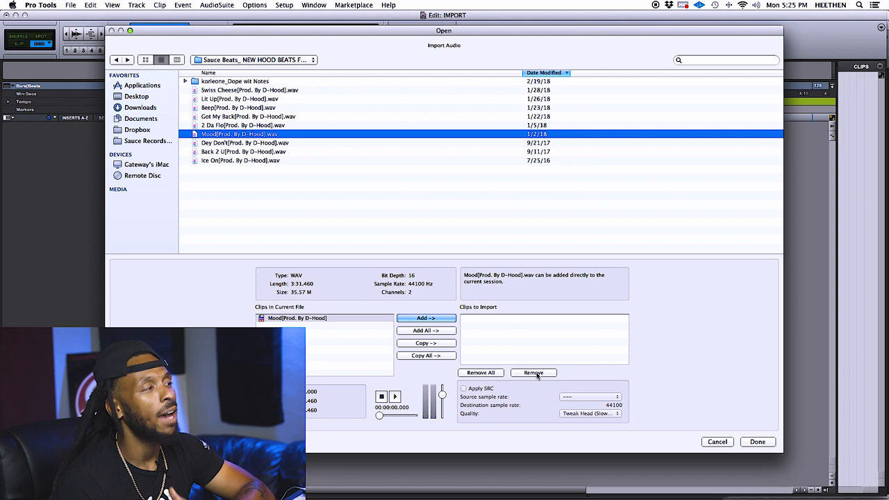
pyautogui.click(425, 341)
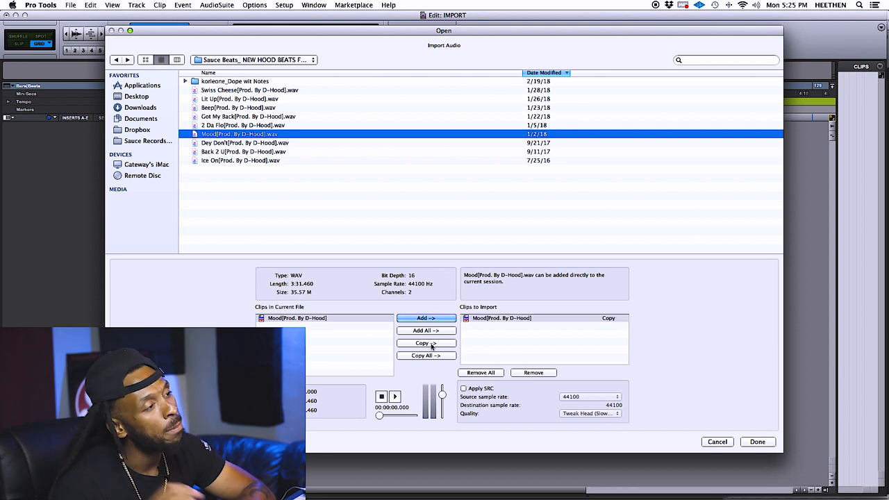